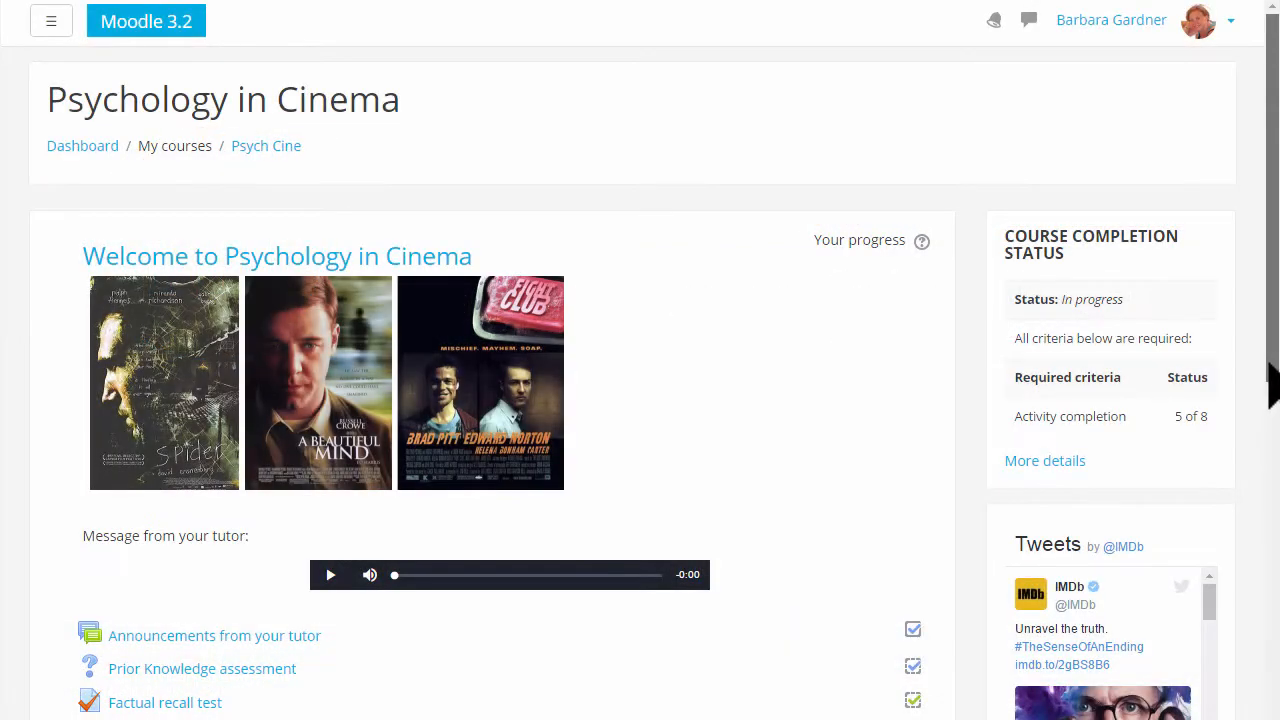
Scroll through the Basic French course page to review its sections
scroll(down, 3)
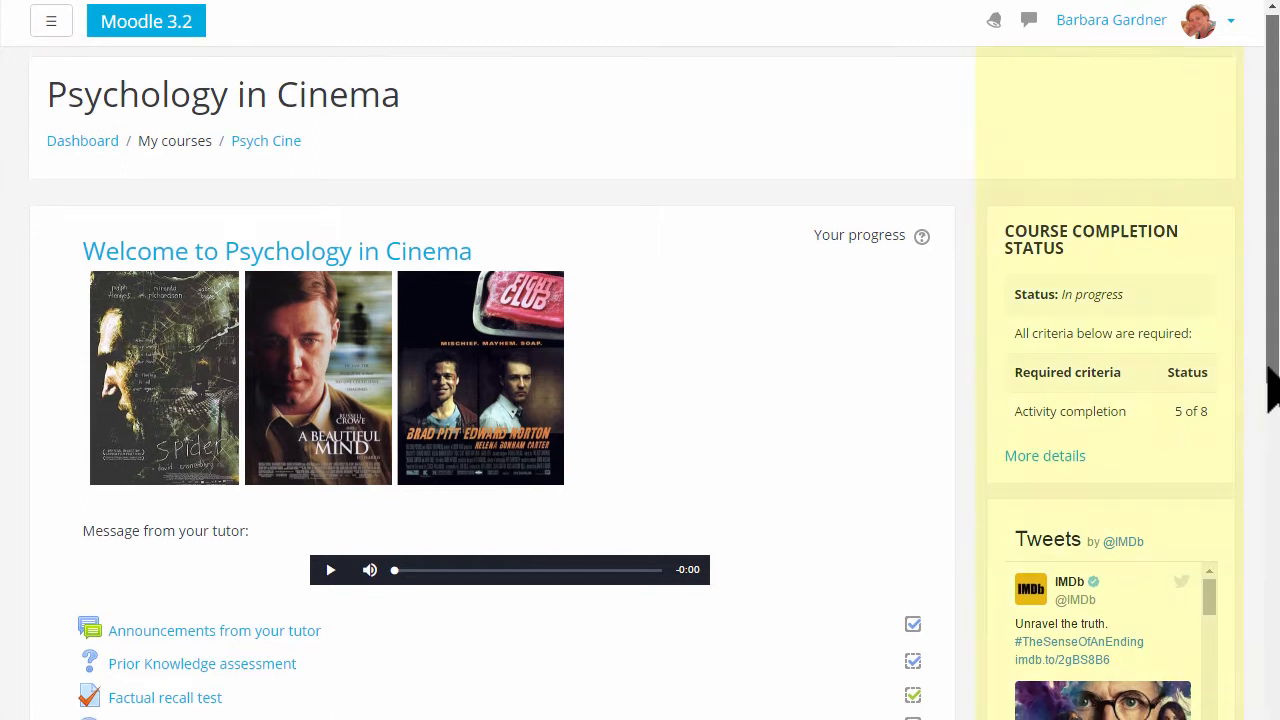
scroll(down, 3)
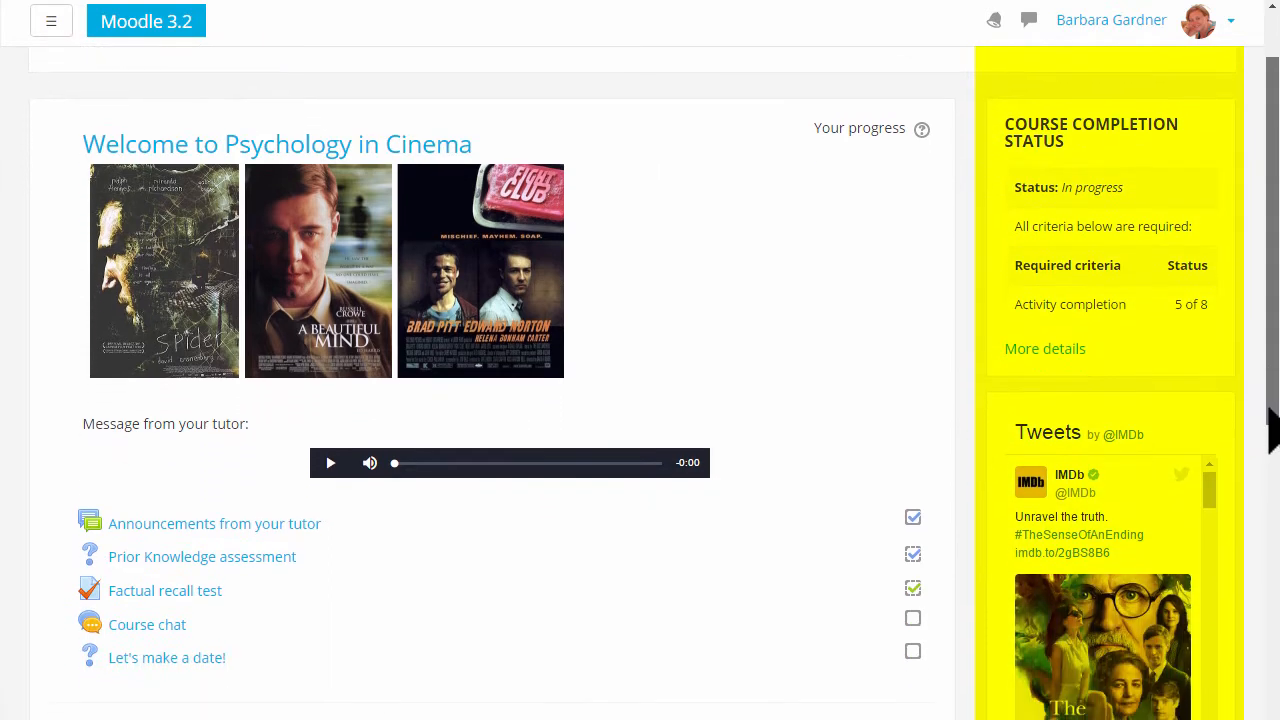
scroll(down, 3)
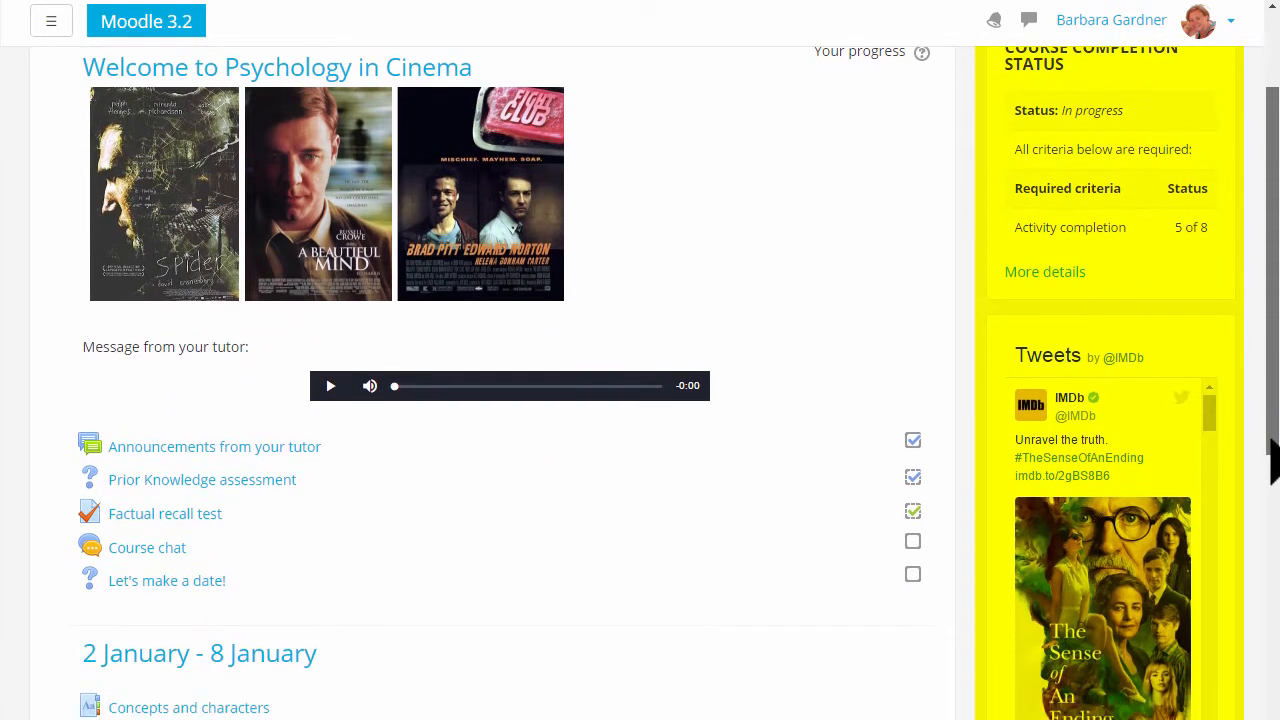
scroll(down, 3)
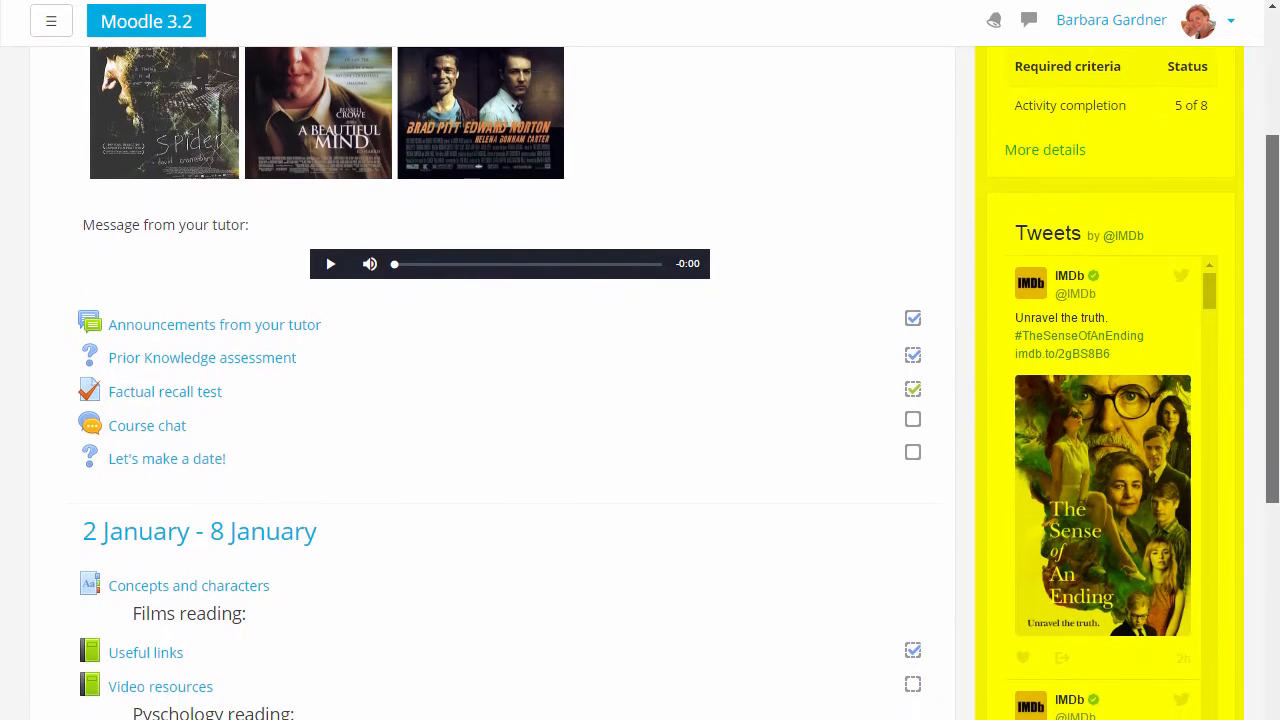
scroll(down, 3)
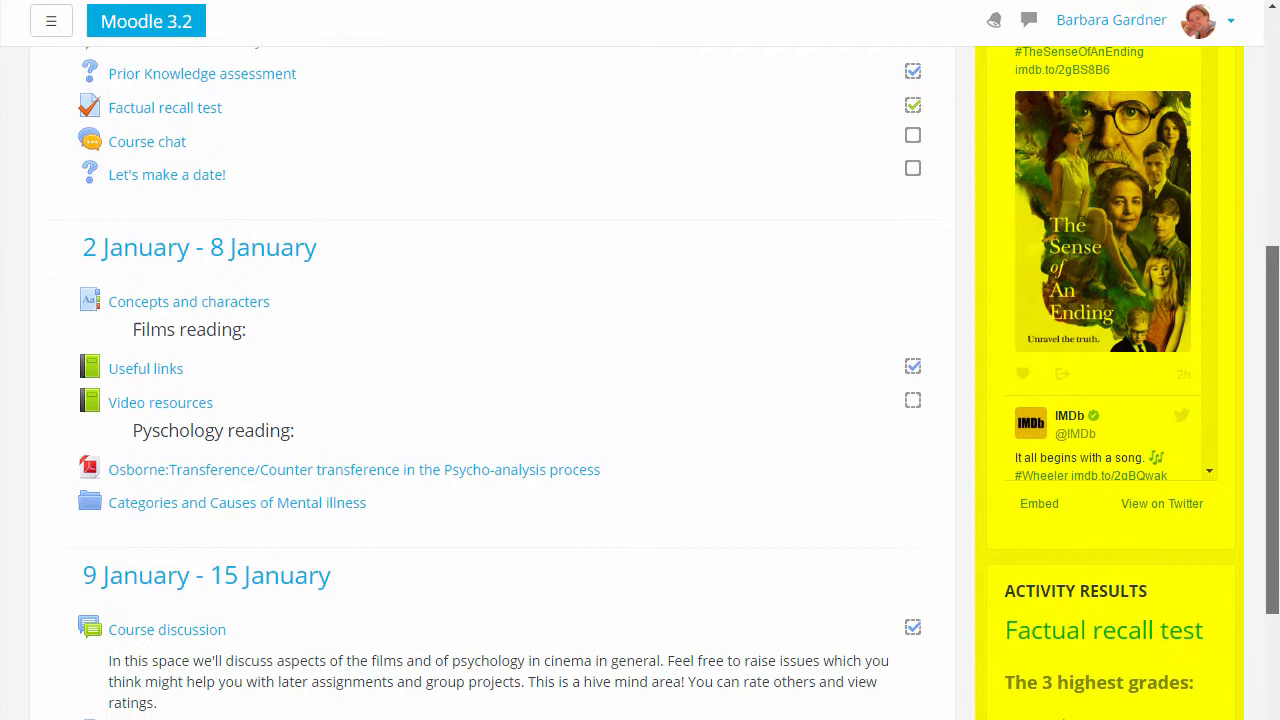
scroll(down, 3)
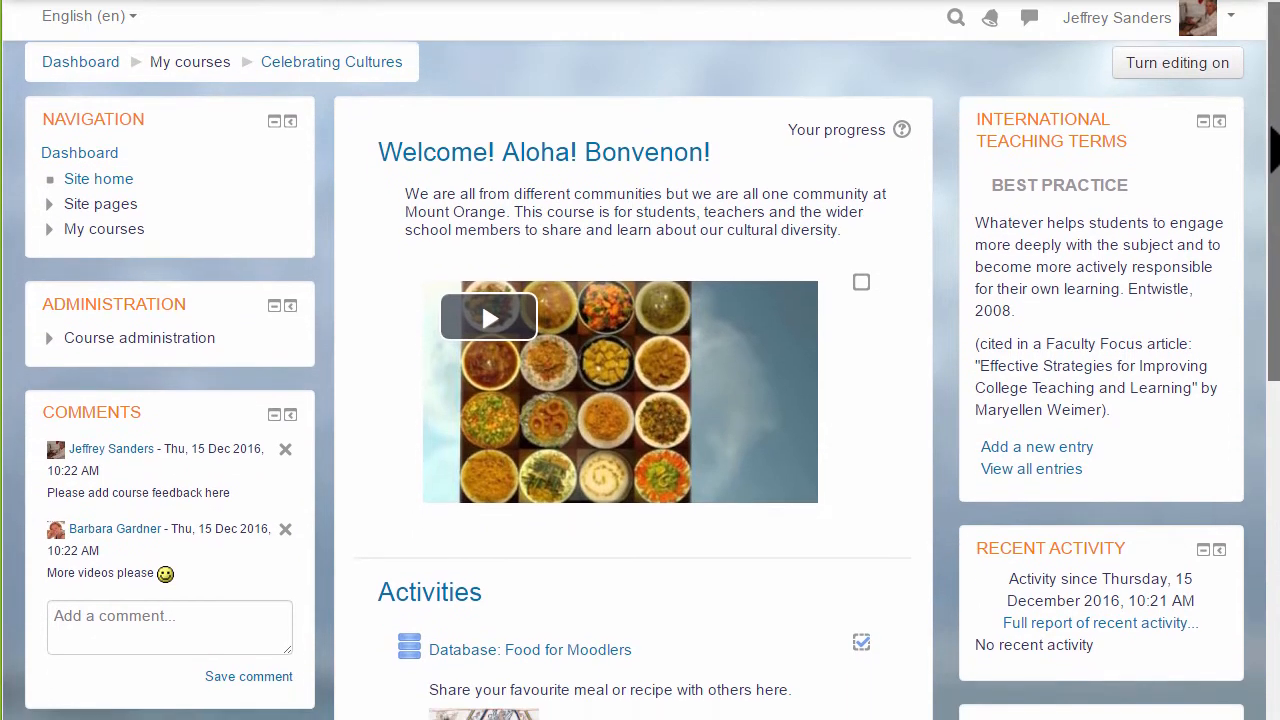
scroll(down, 3)
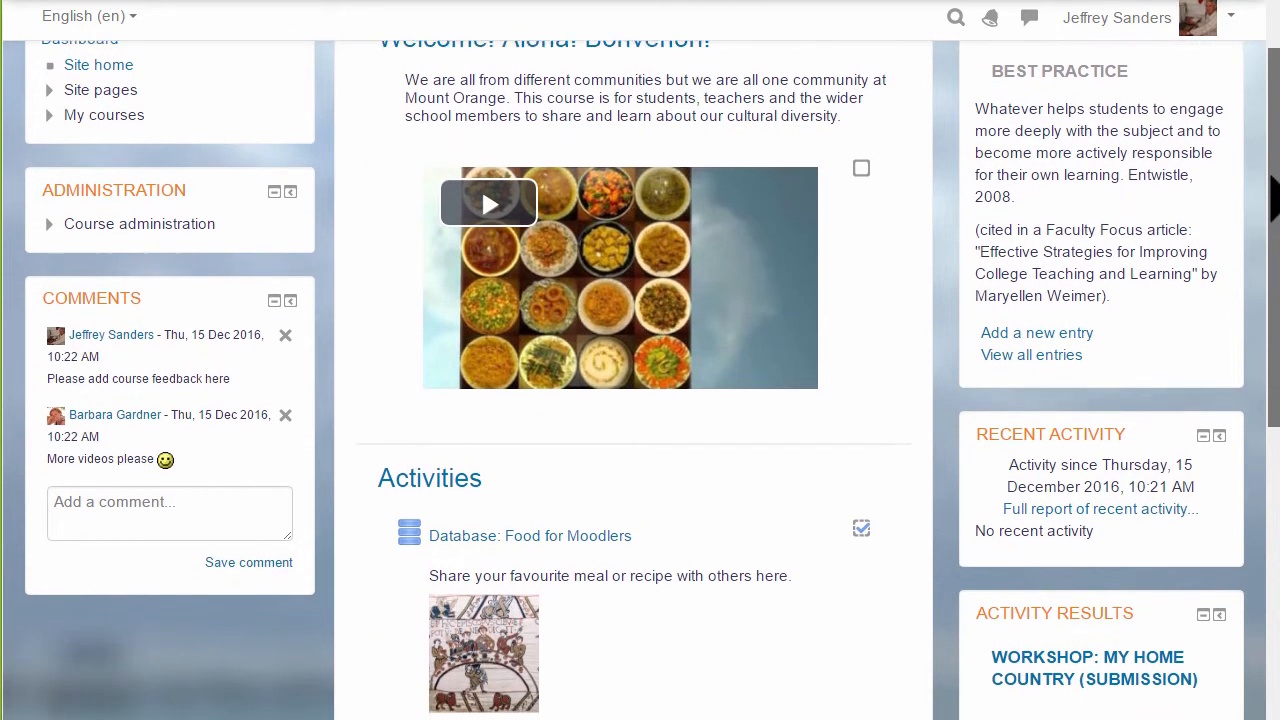
scroll(down, 3)
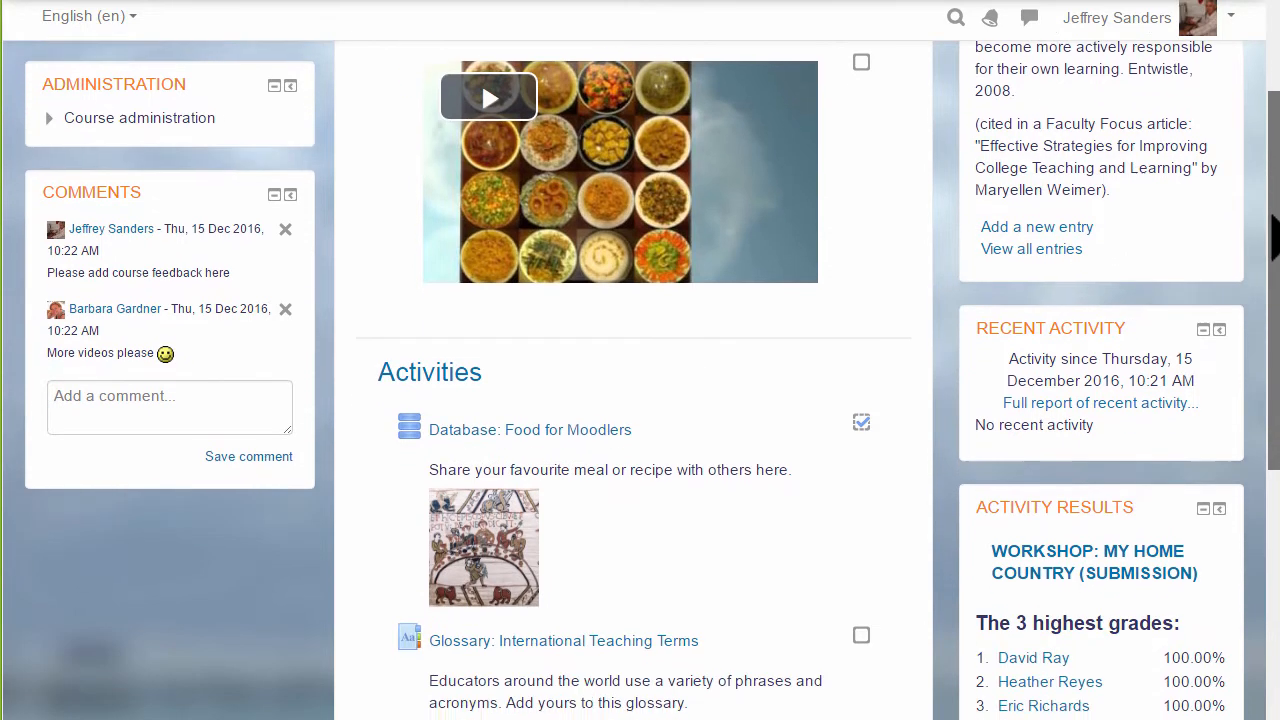
scroll(down, 3)
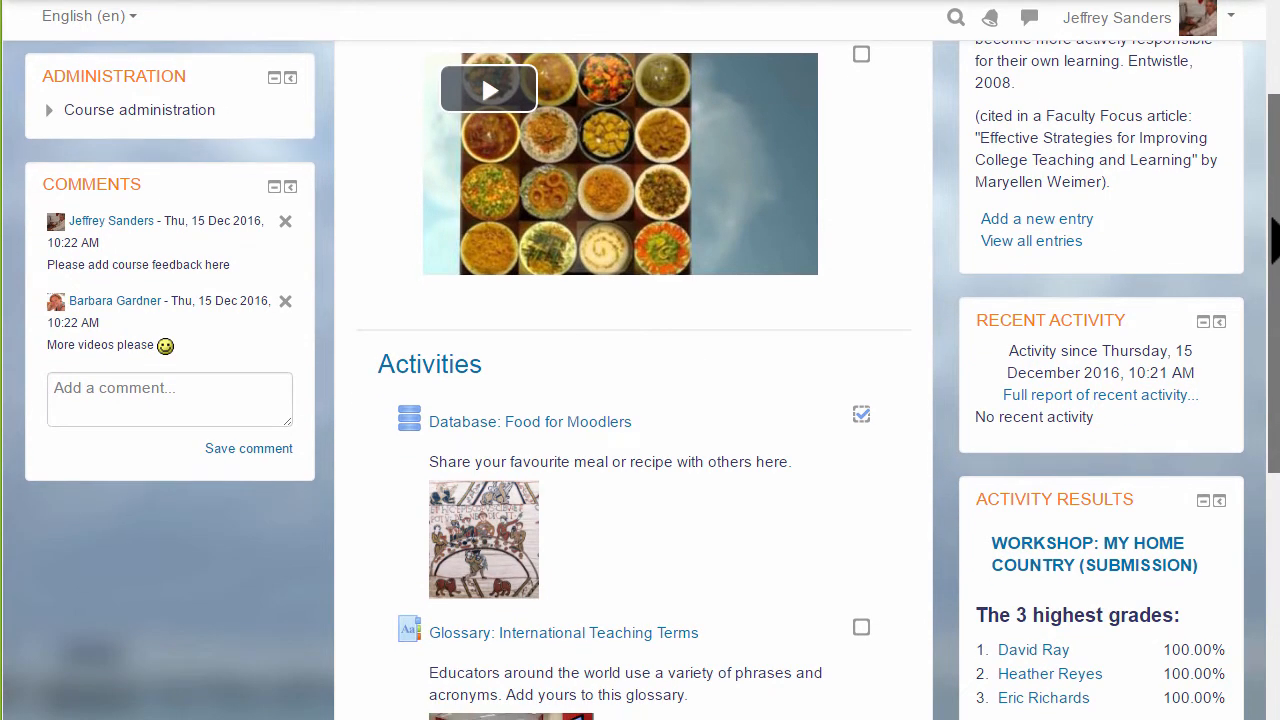
scroll(down, 3)
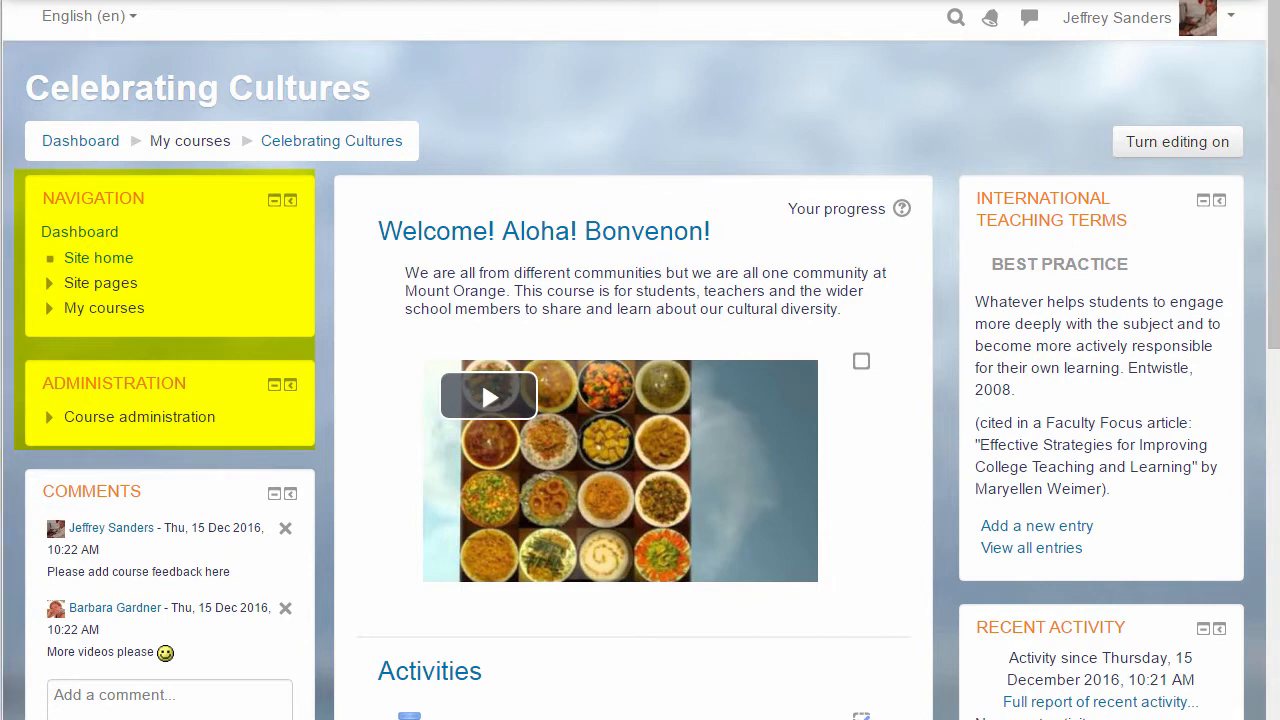
click(488, 396)
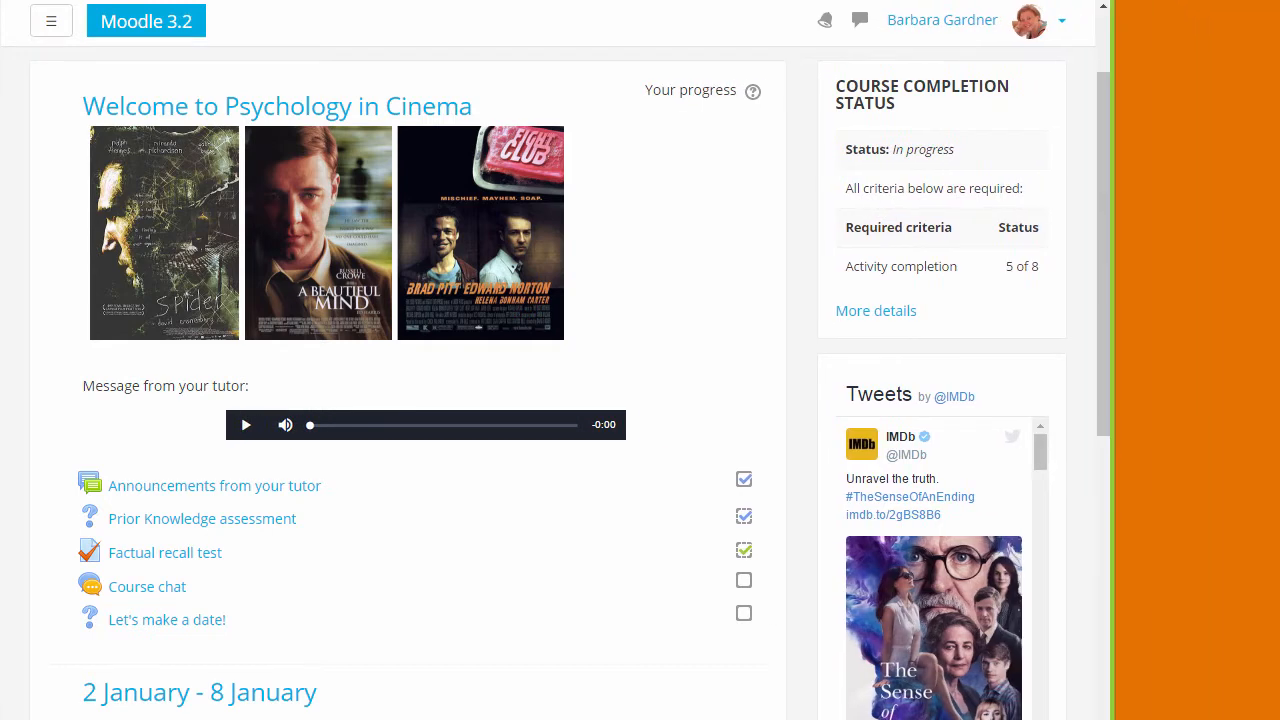
scroll(down, 3)
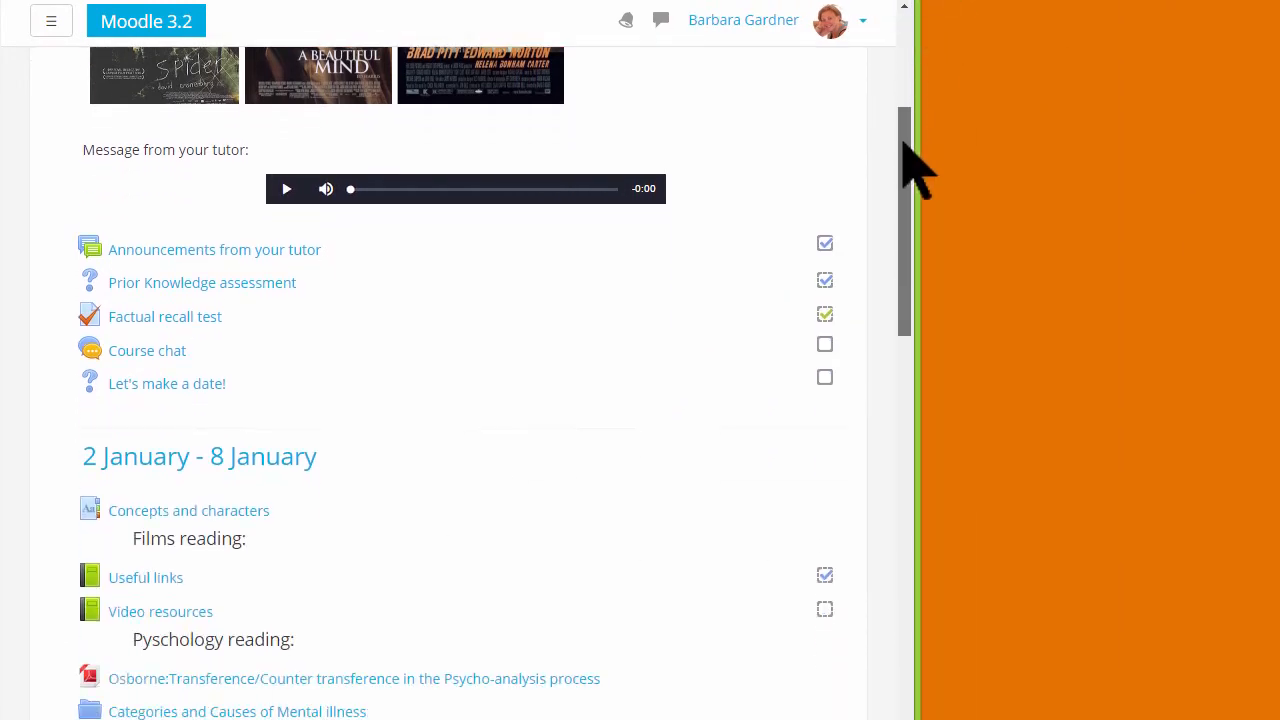
scroll(down, 3)
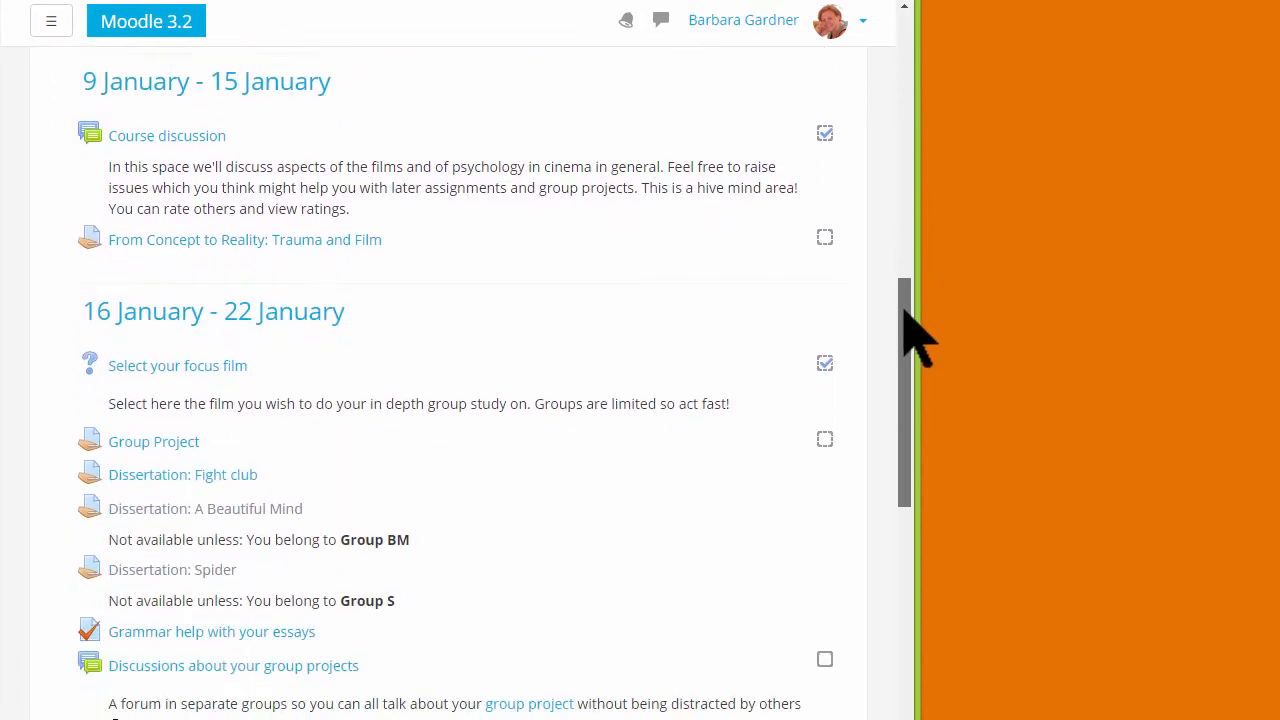
scroll(down, 3)
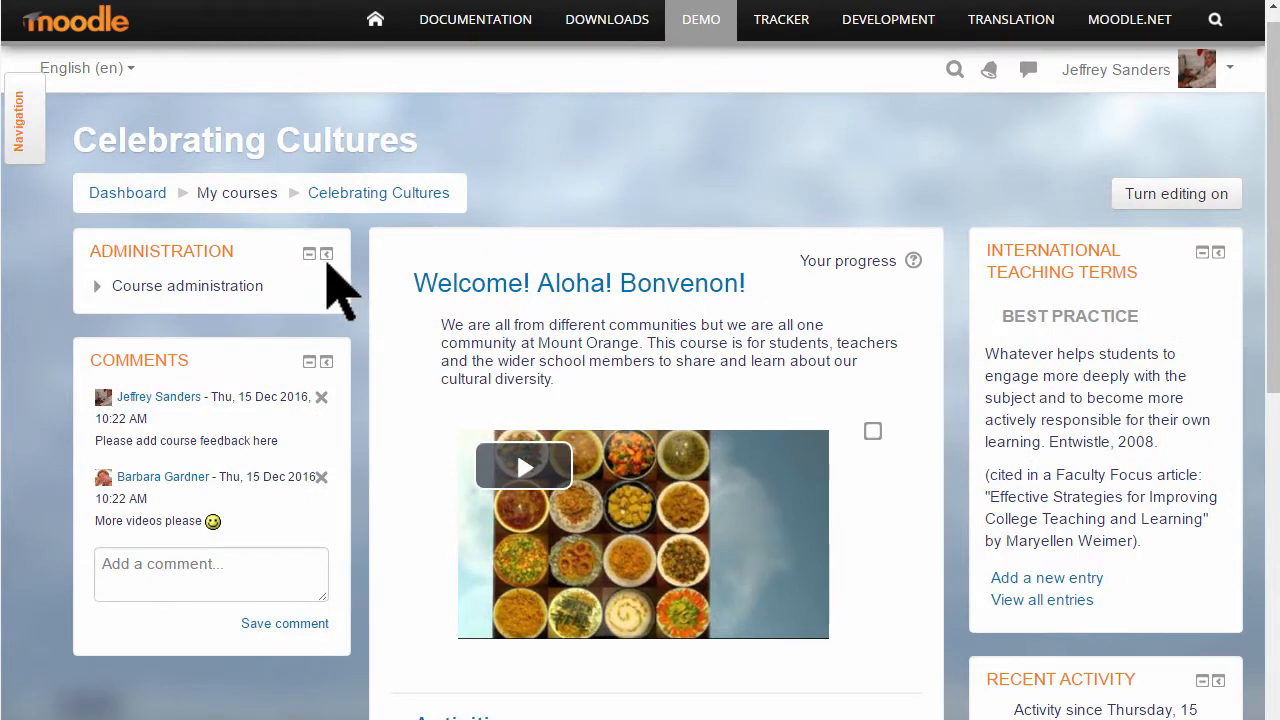
Dock the Administration block to the page edge and reopen the docked Navigation block
click(326, 252)
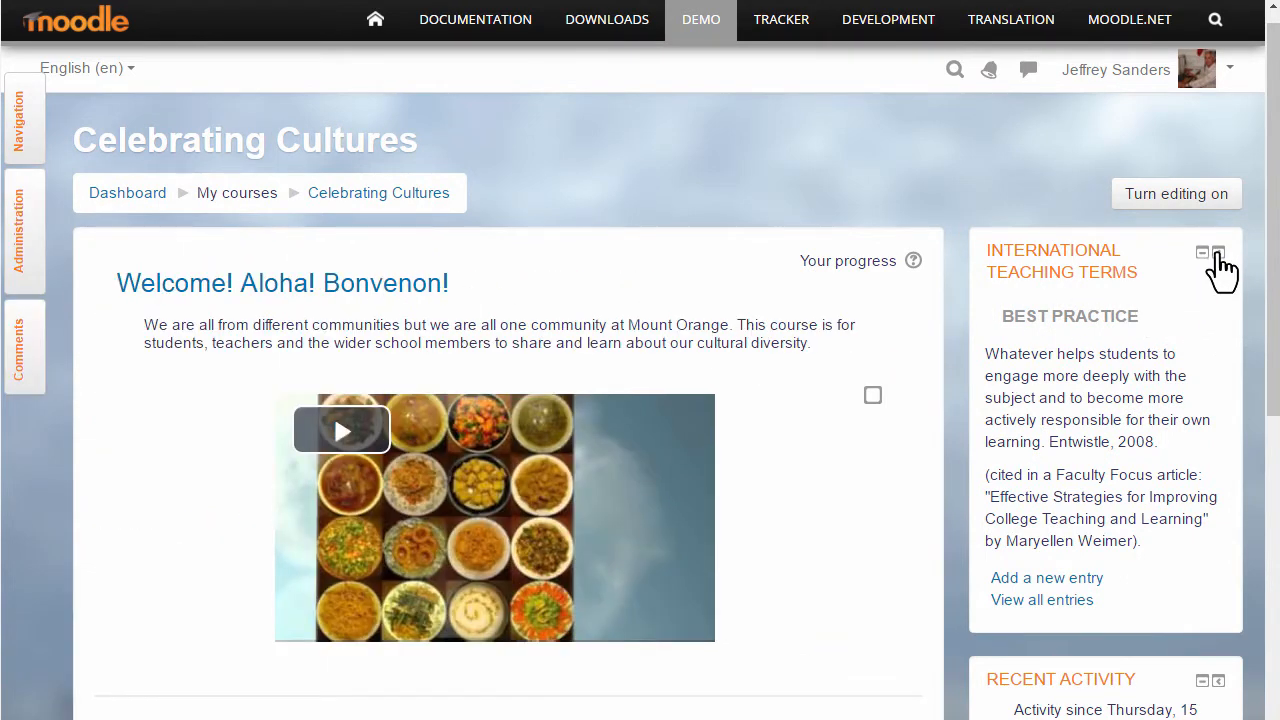
click(1218, 252)
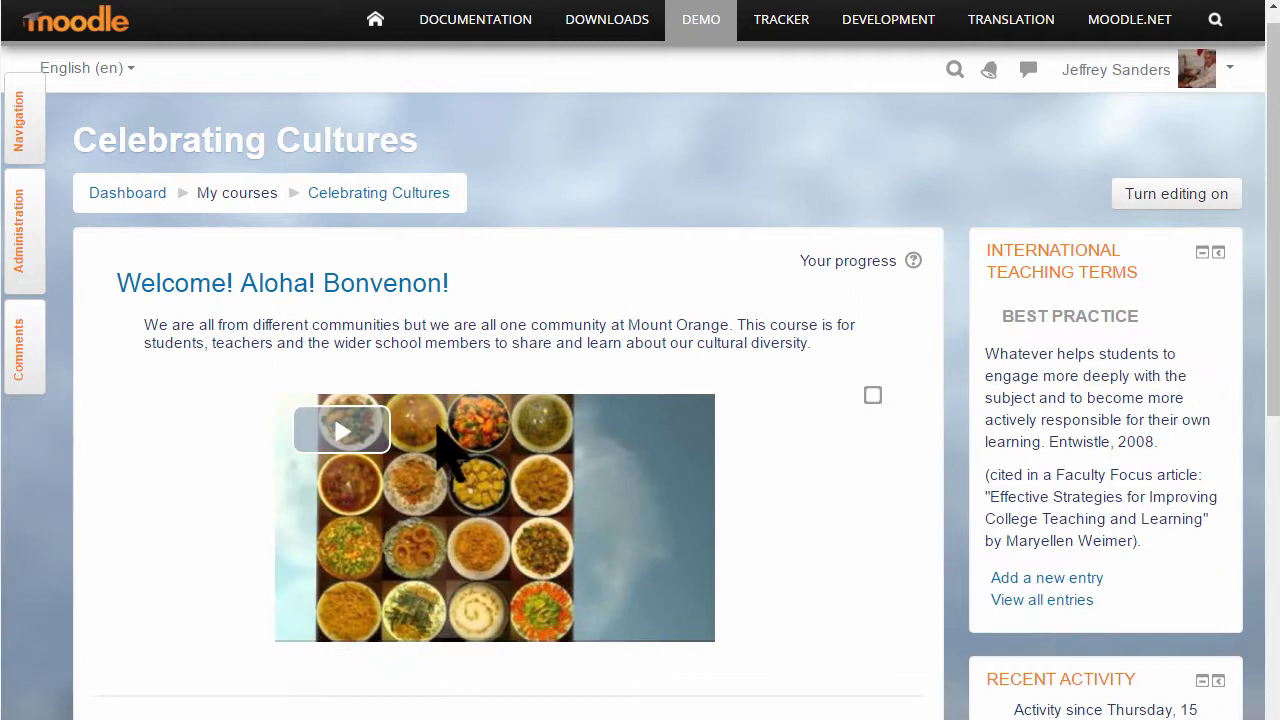
click(24, 348)
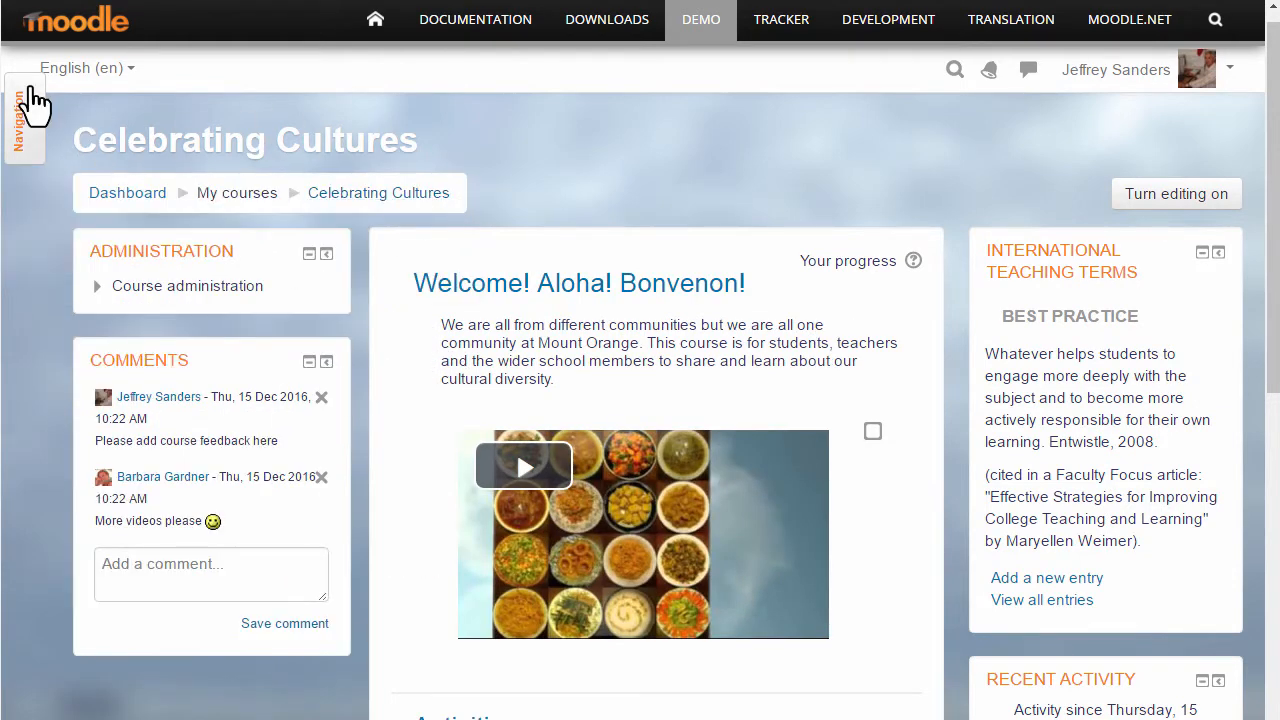
click(22, 118)
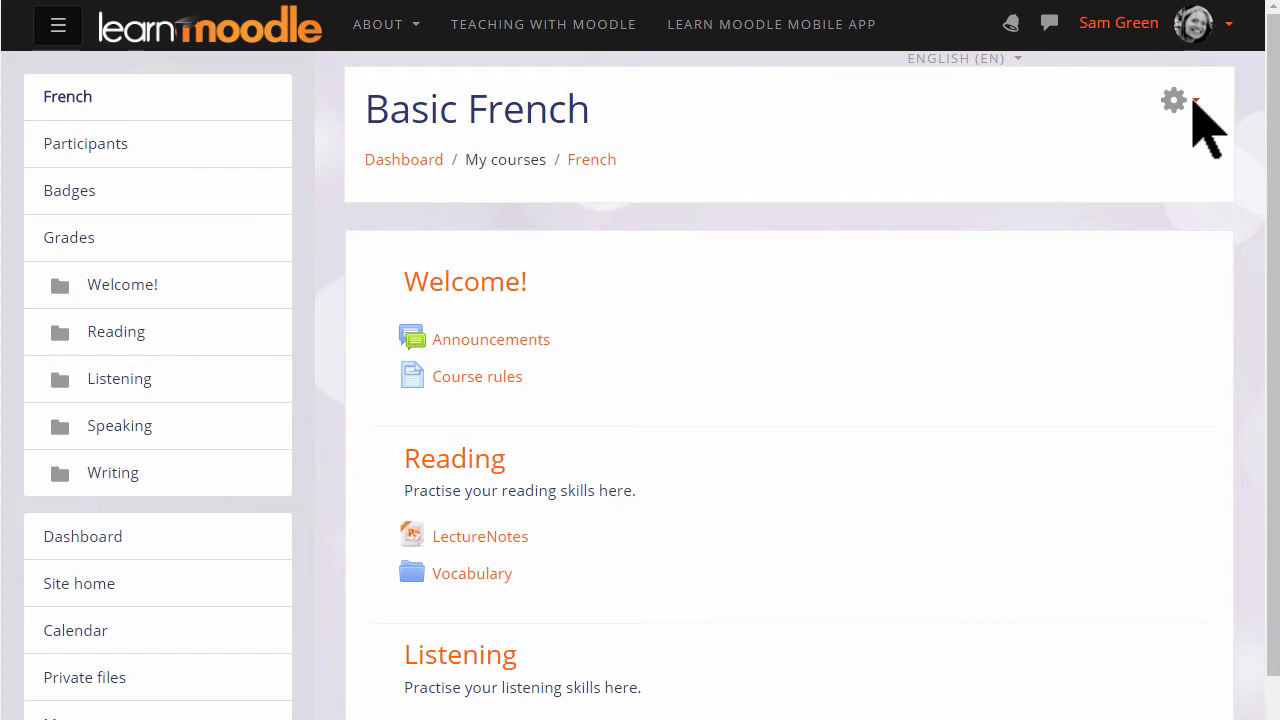
Turn editing on for the Basic French course from the course gear menu
click(1172, 100)
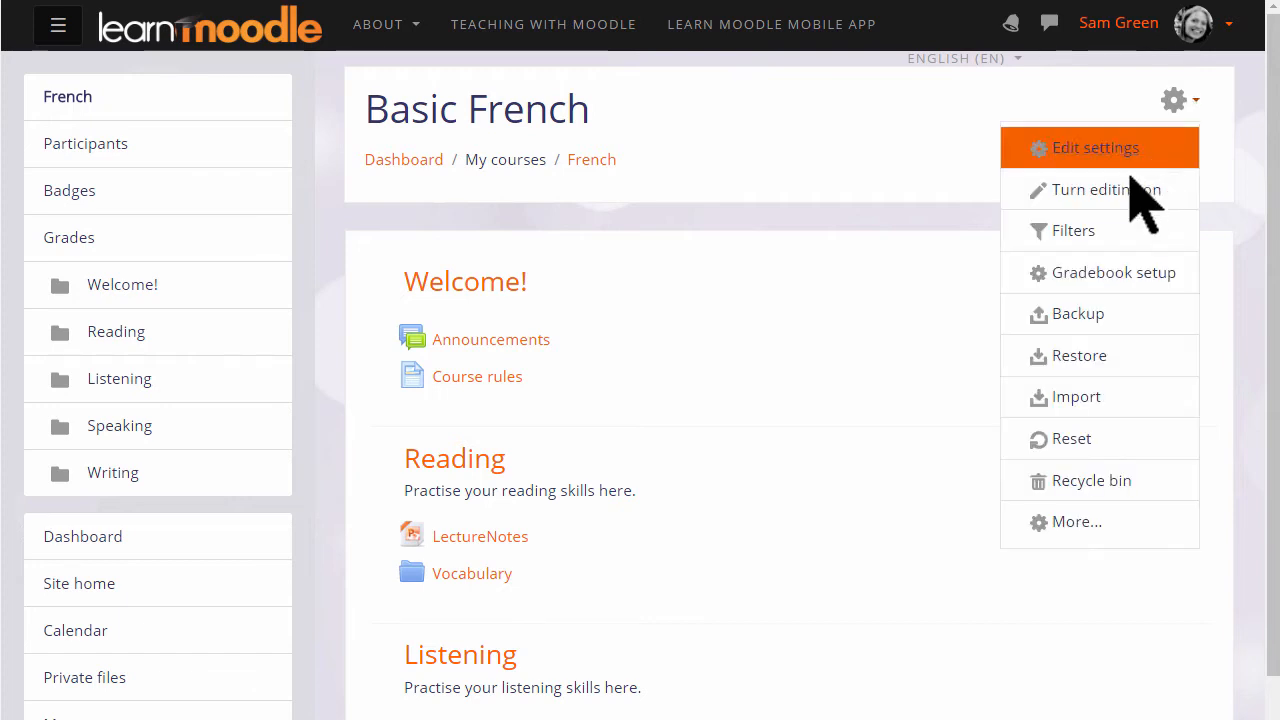
mouse_move(1104, 190)
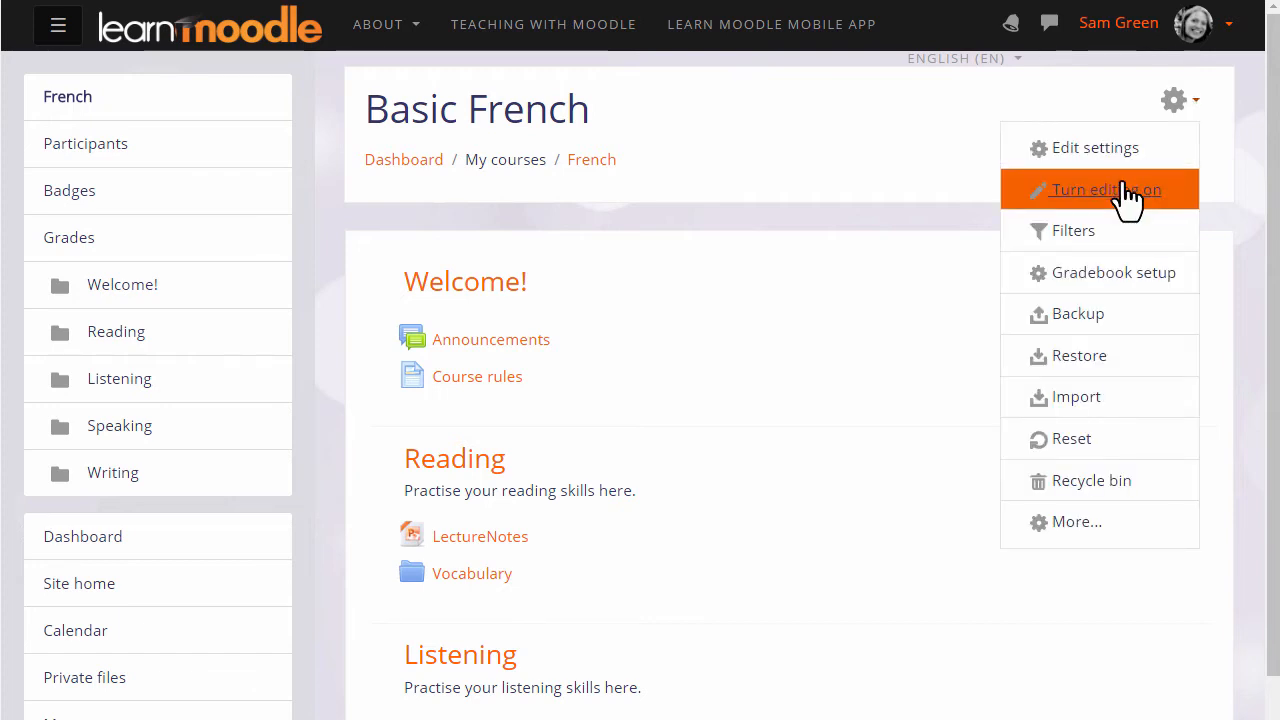
click(1108, 188)
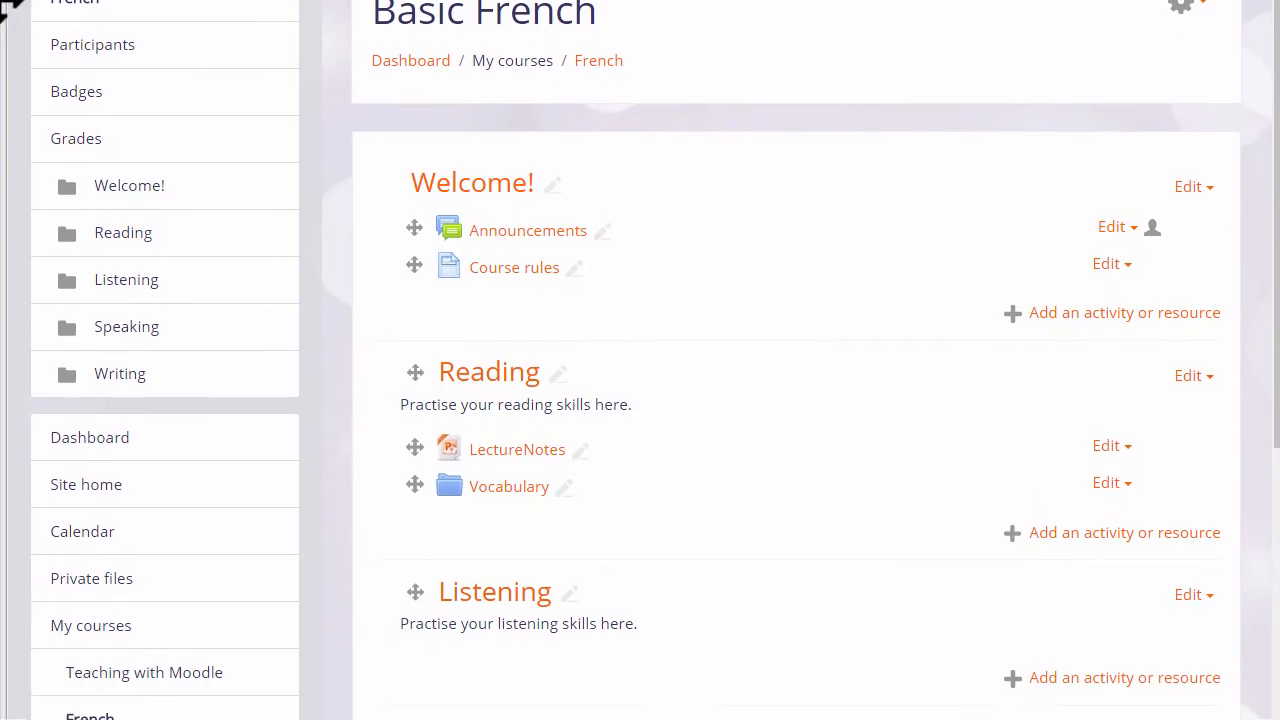
scroll(down, 3)
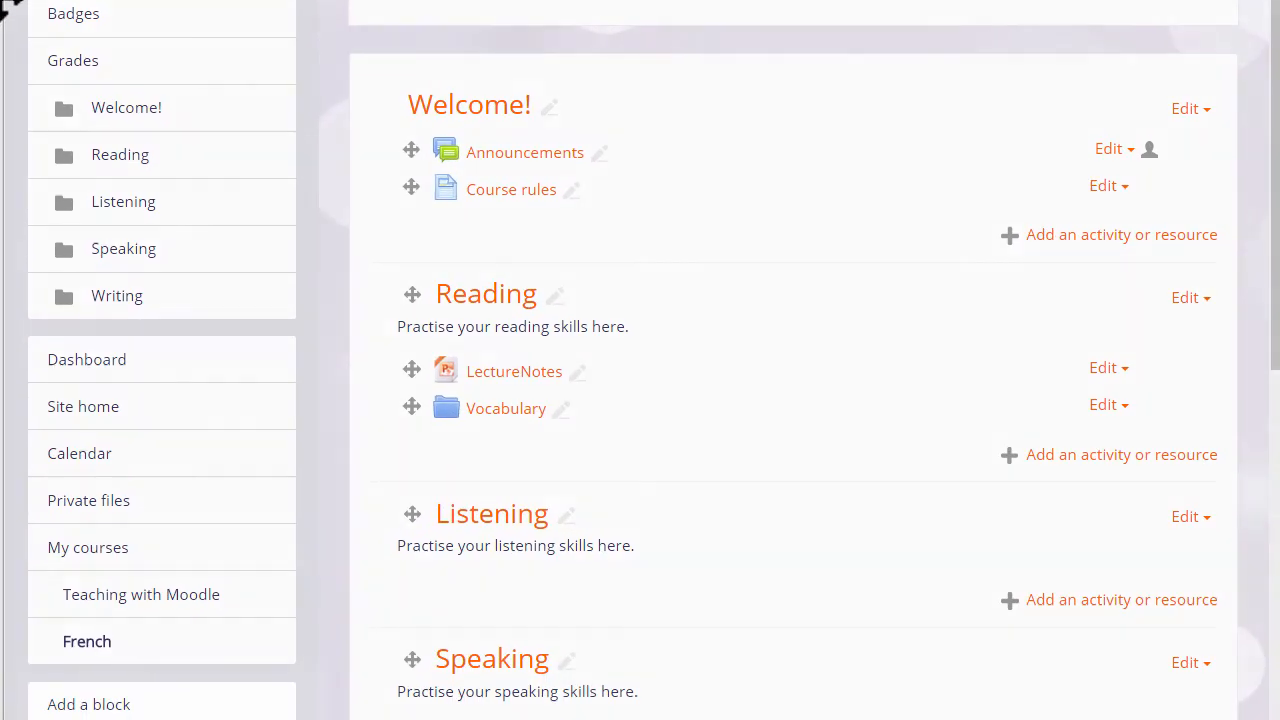
Add the Latest badges block and the Online users block to the course
click(88, 704)
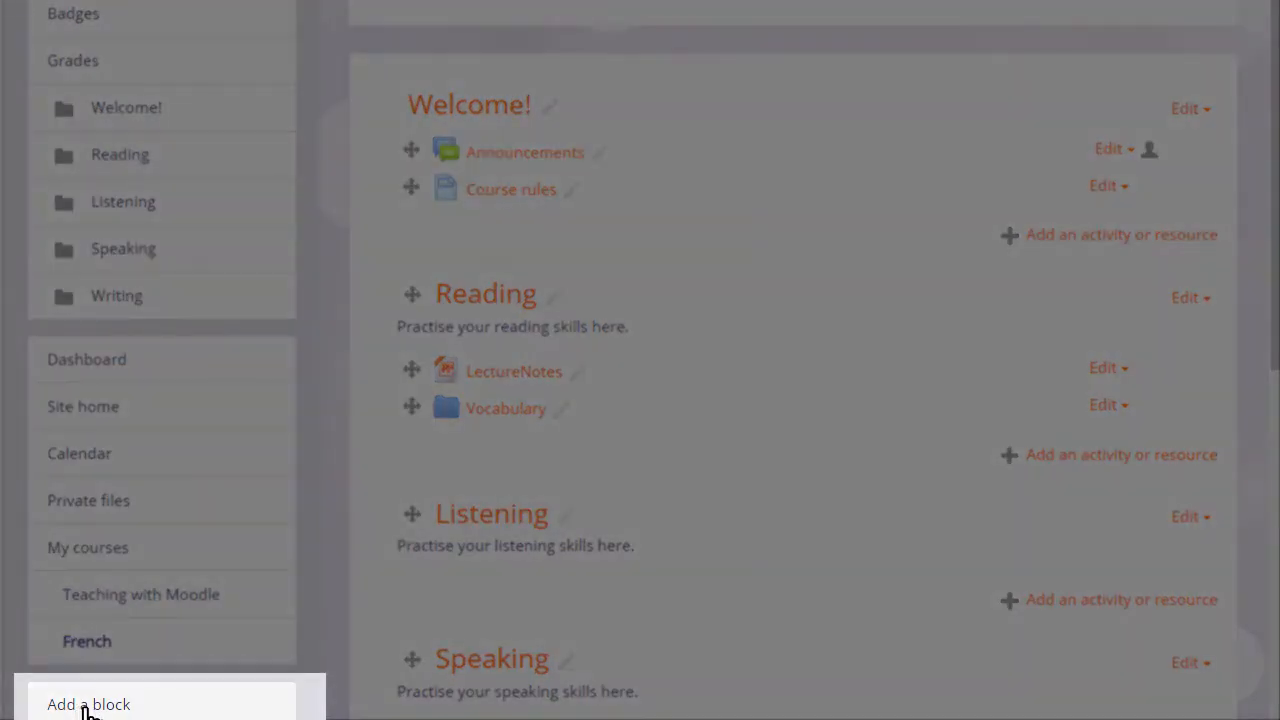
click(88, 704)
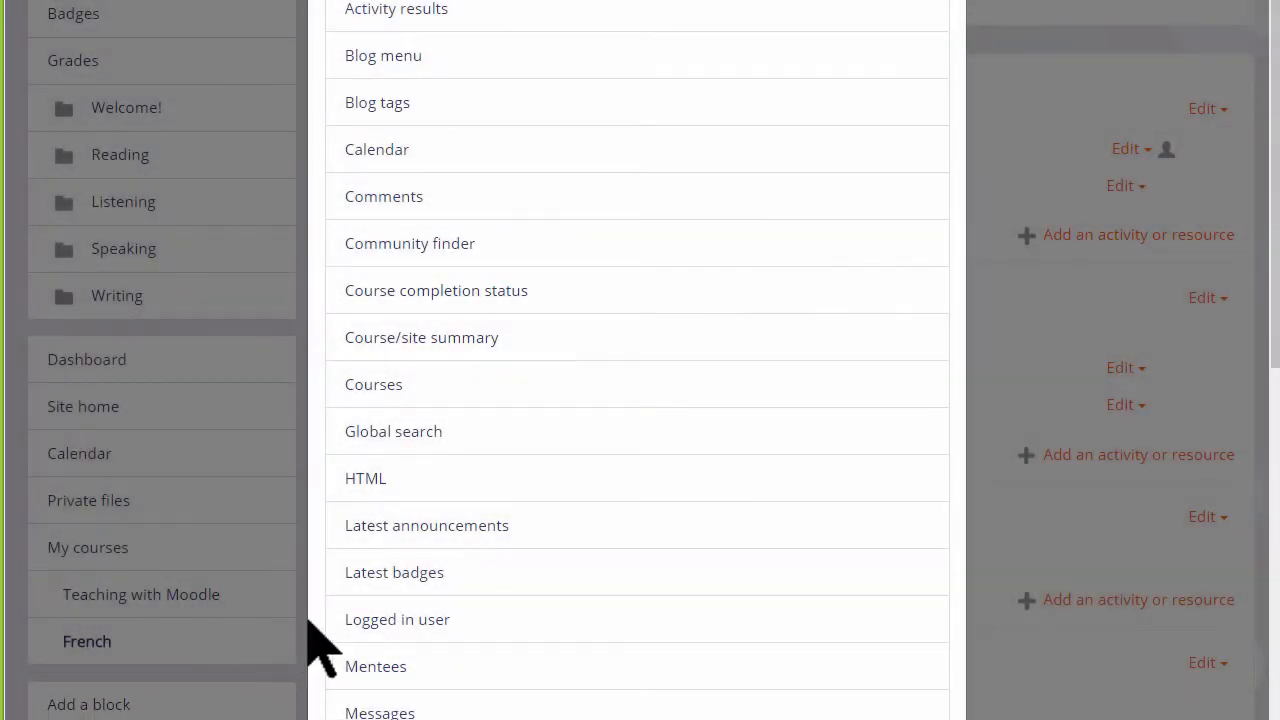
scroll(down, 3)
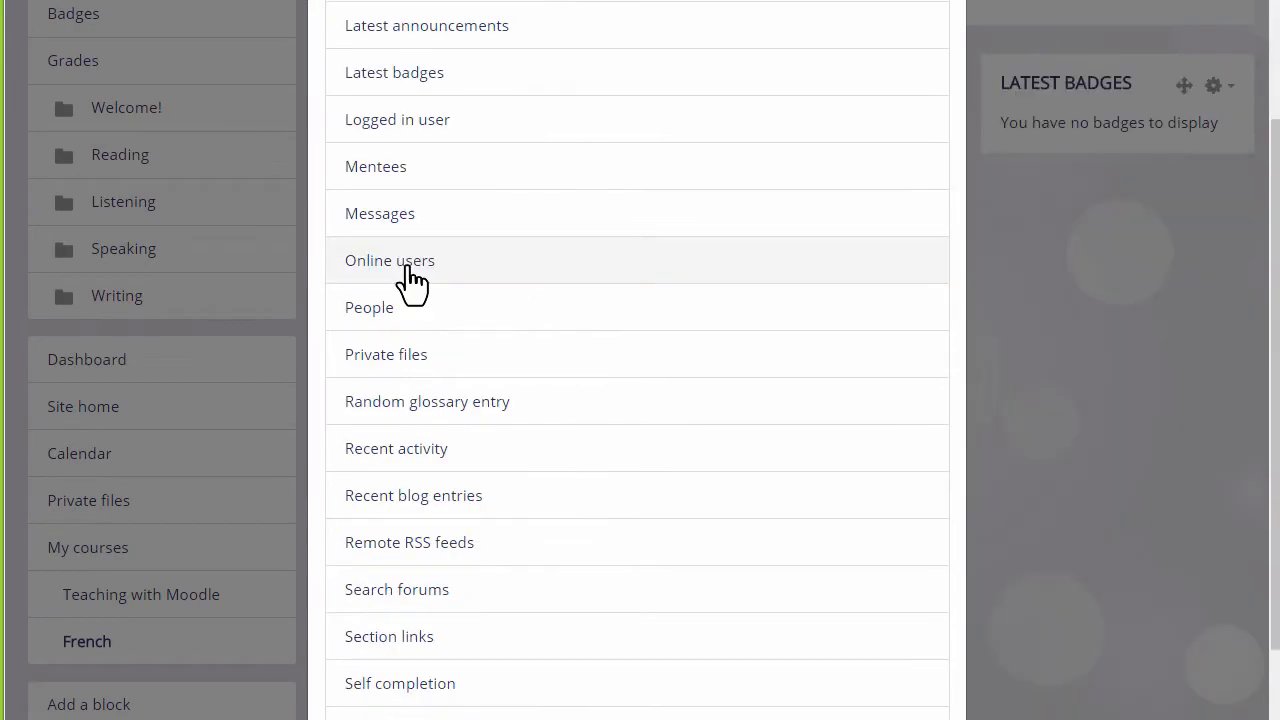
click(390, 260)
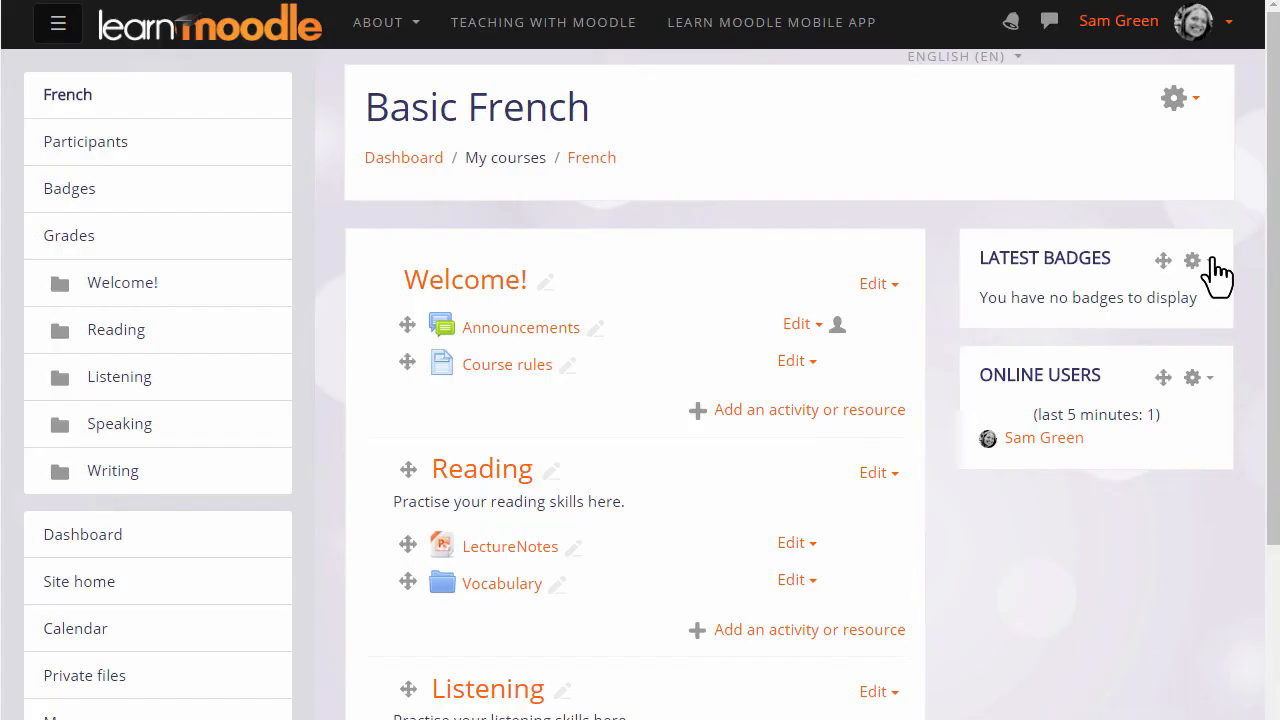
Move the Latest badges block so it sits below the Online users block
click(1192, 260)
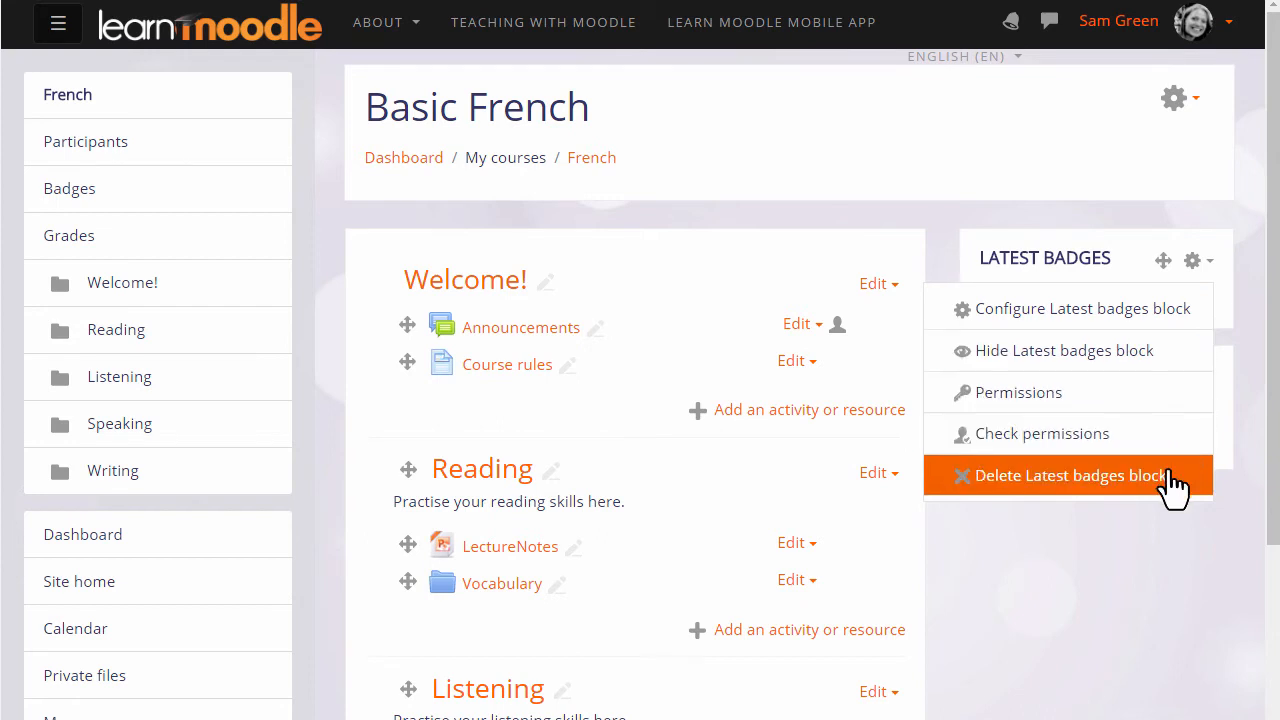
mouse_move(1256, 476)
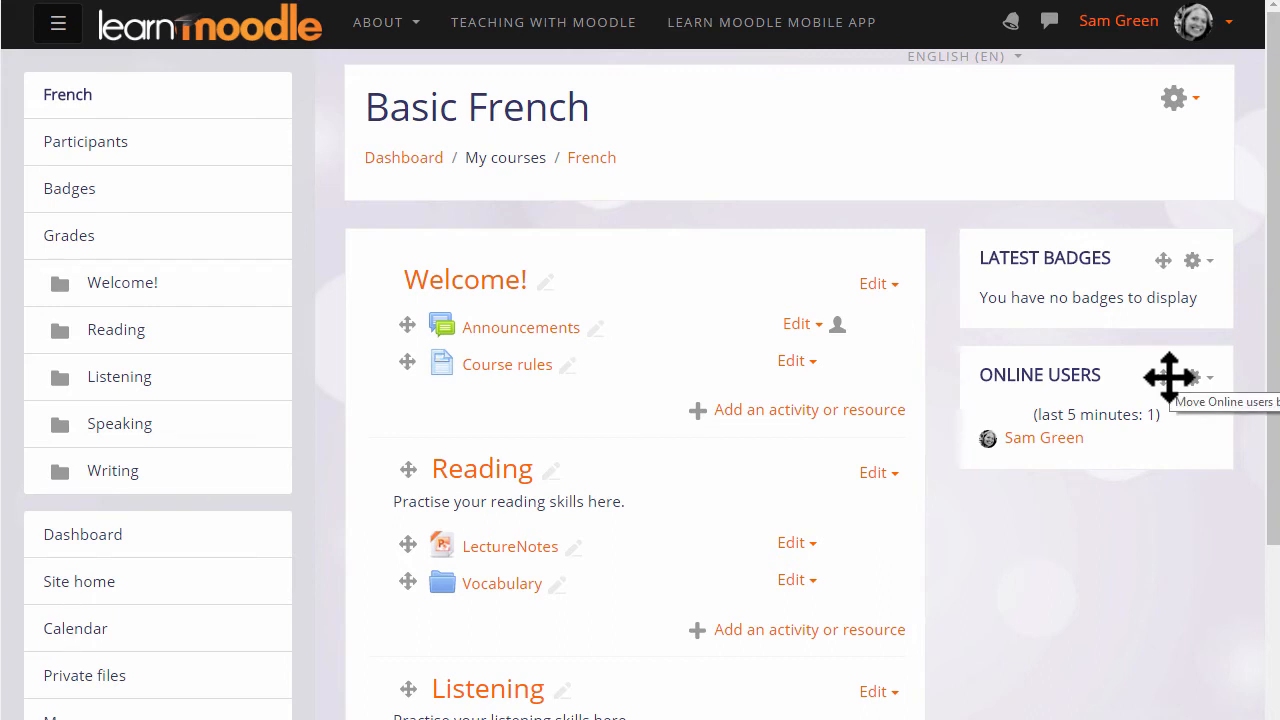
mouse_move(1180, 376)
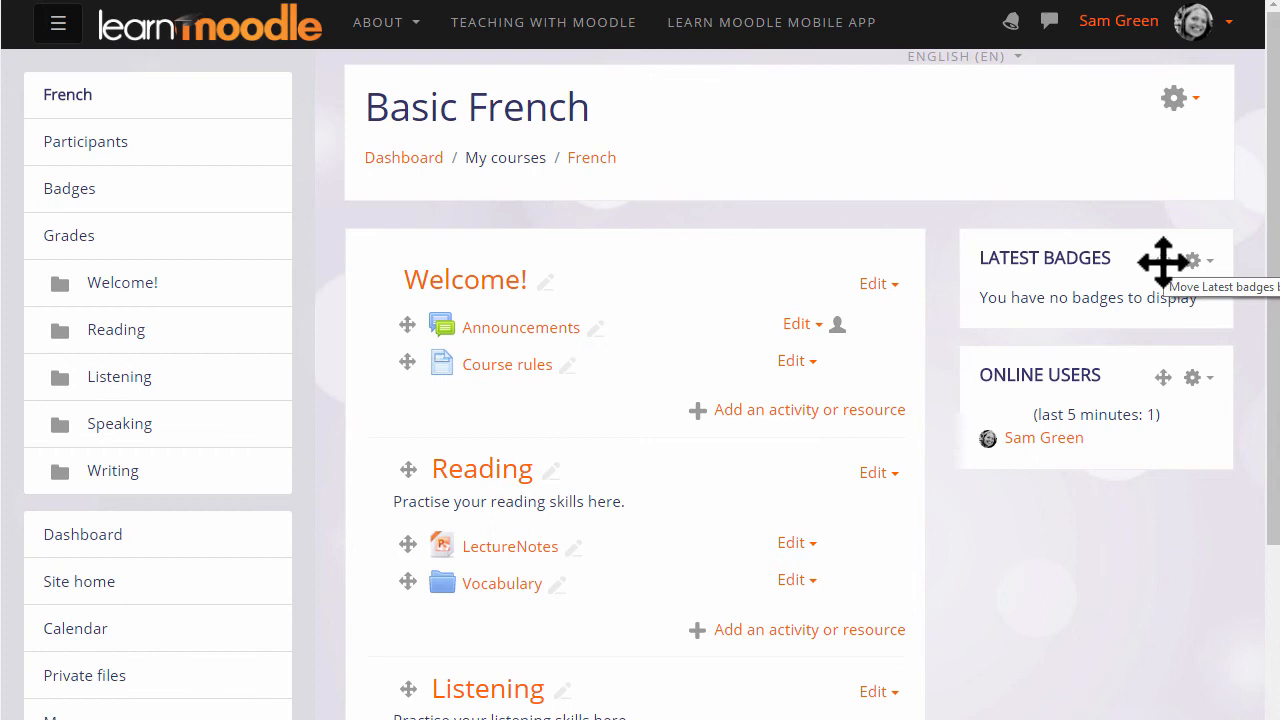
click(1164, 260)
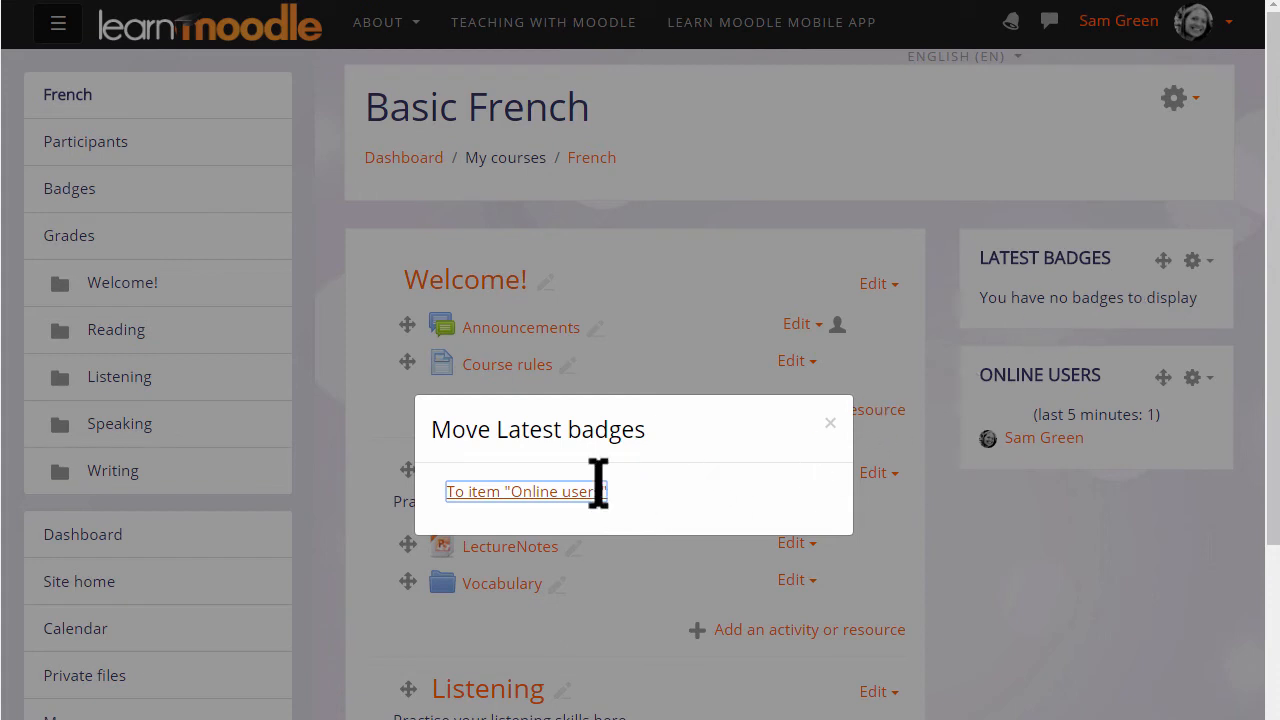
click(520, 492)
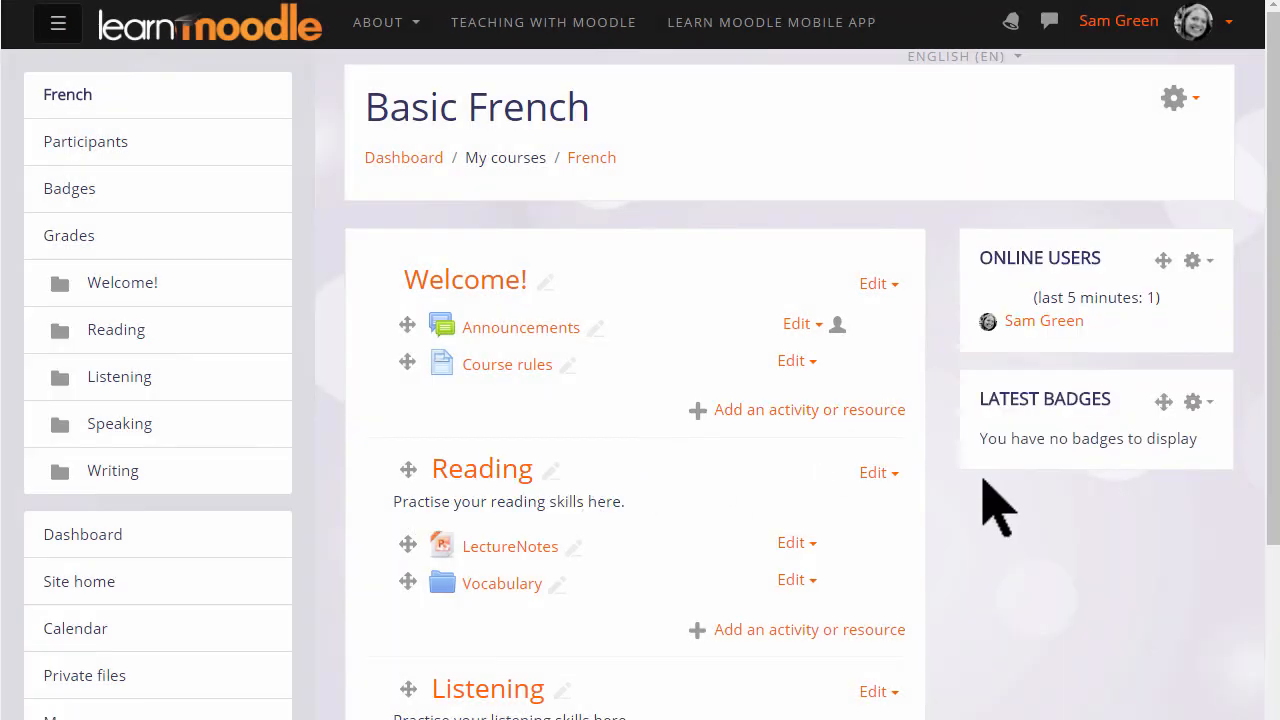